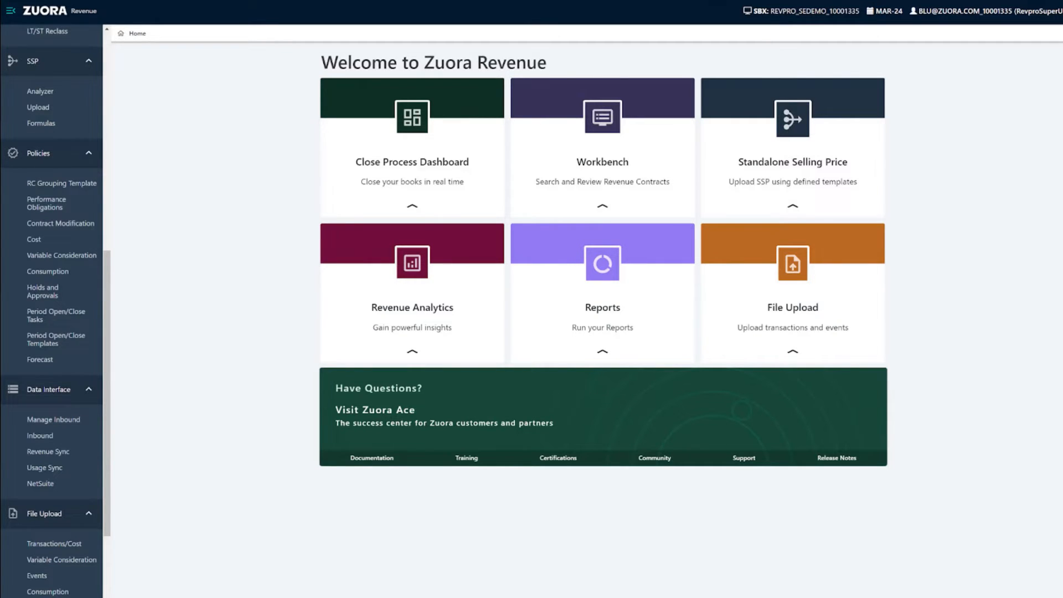
pyautogui.moveTo(60, 225)
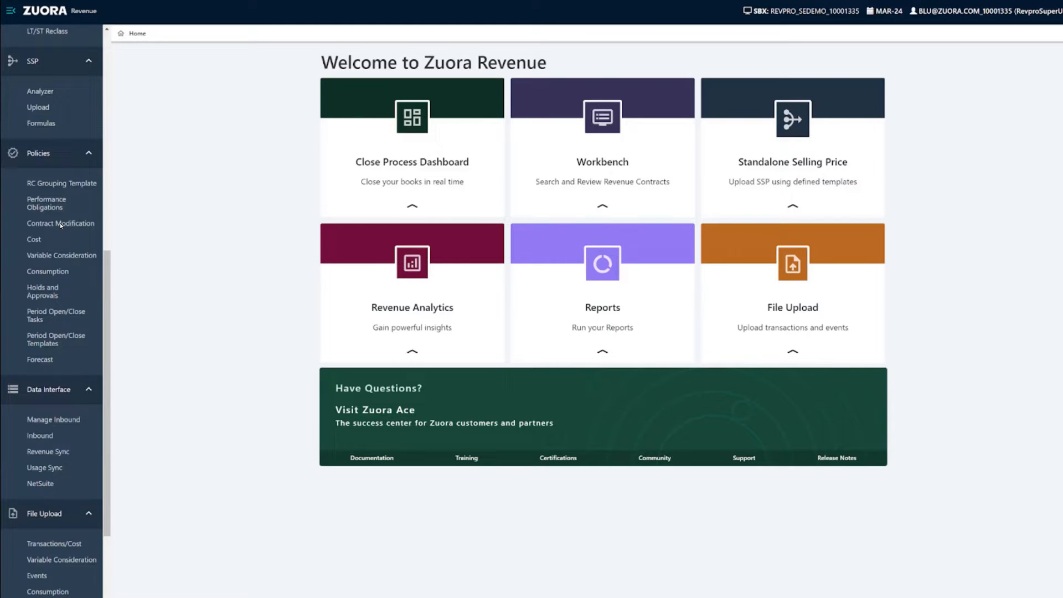
# - Go to Workbench Revenue Contracts and bring up contract RC10172 for Eventful Inc
pyautogui.click(60, 223)
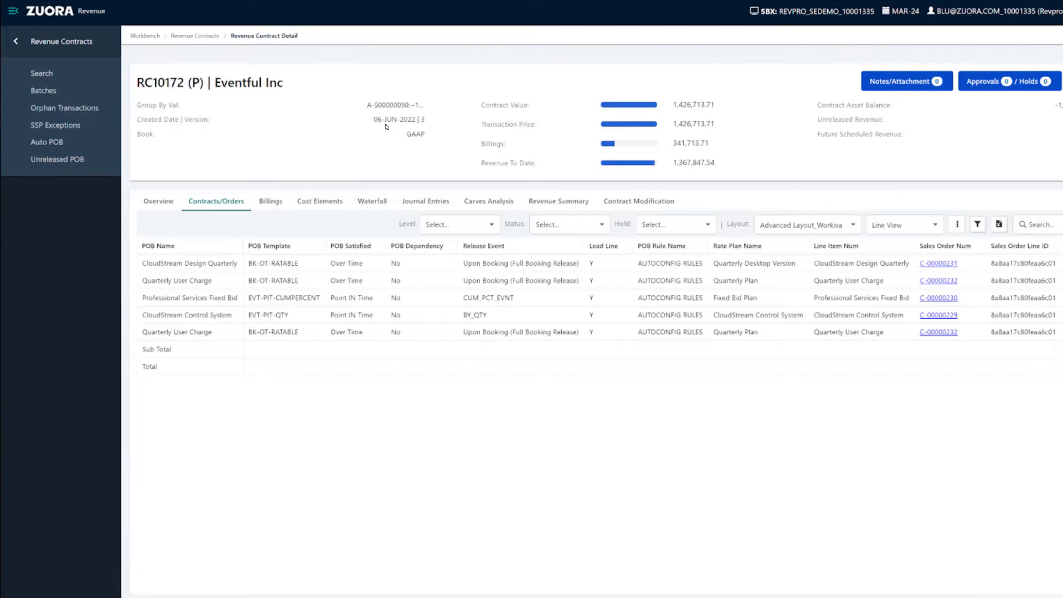
pyautogui.moveTo(282, 97)
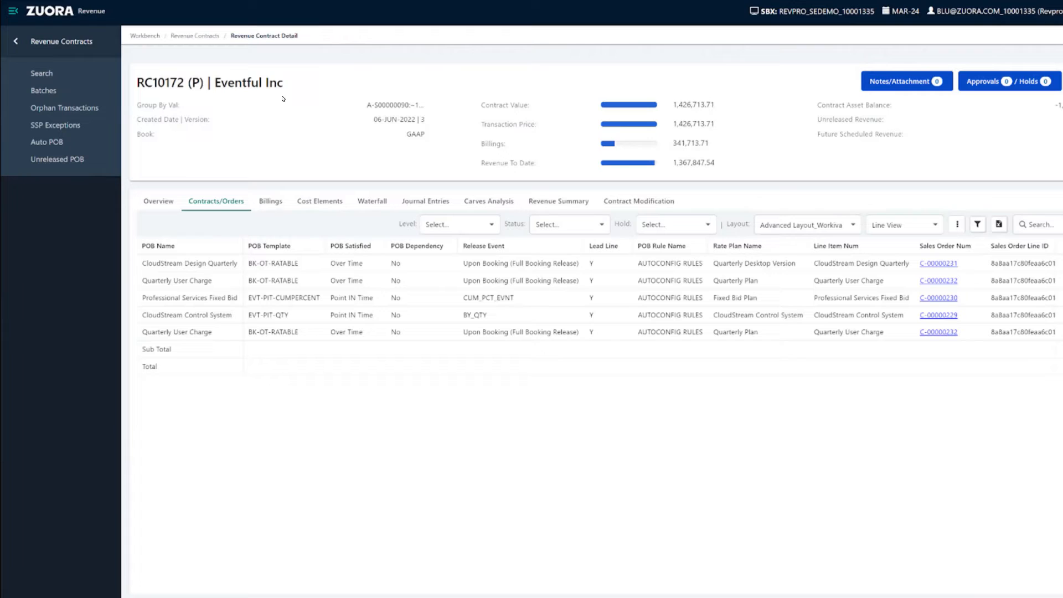
pyautogui.moveTo(195, 95)
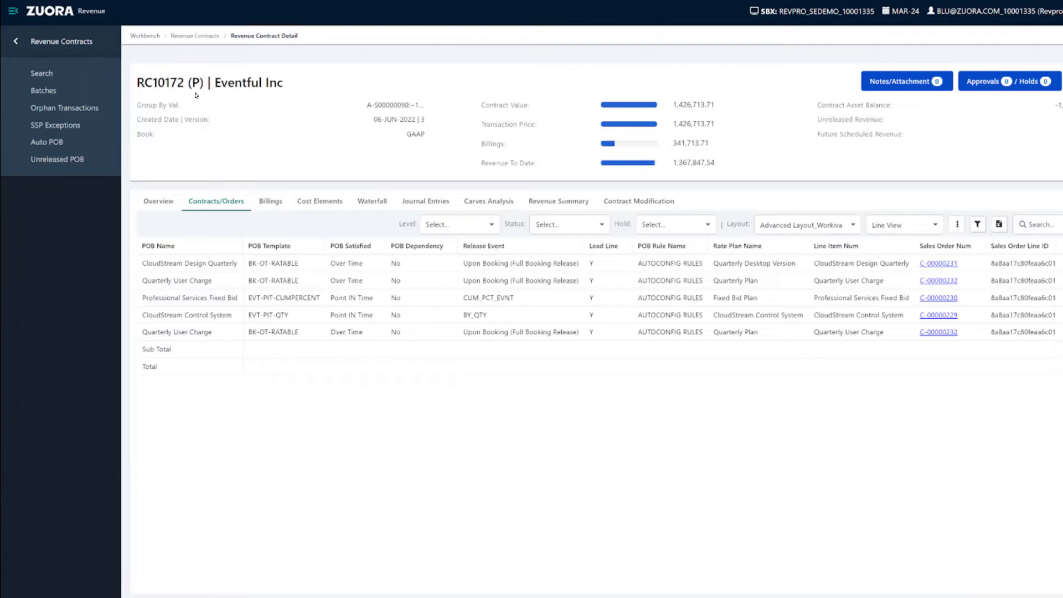
pyautogui.moveTo(585, 203)
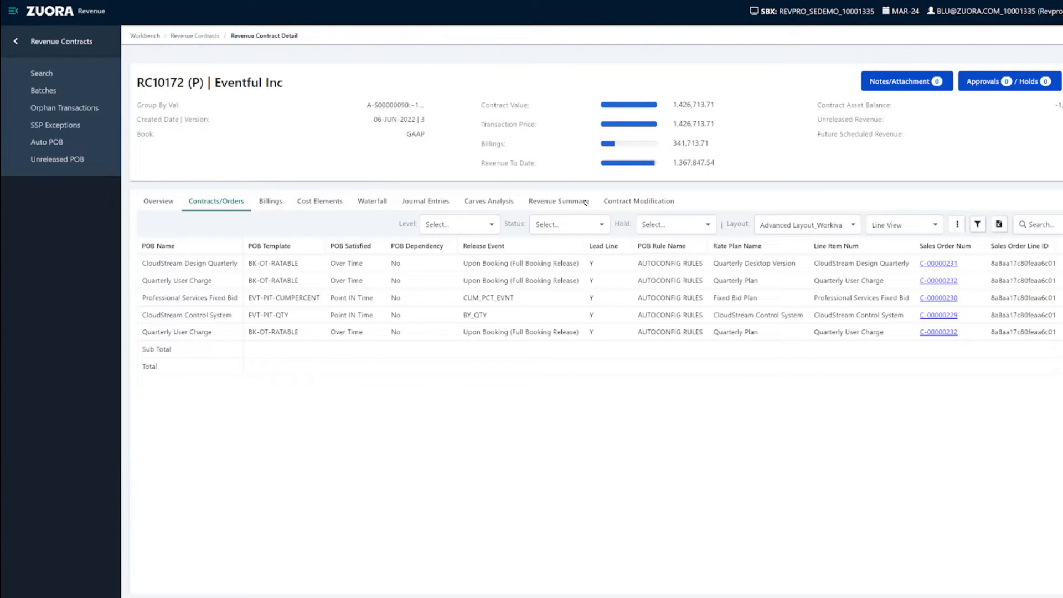
pyautogui.click(639, 201)
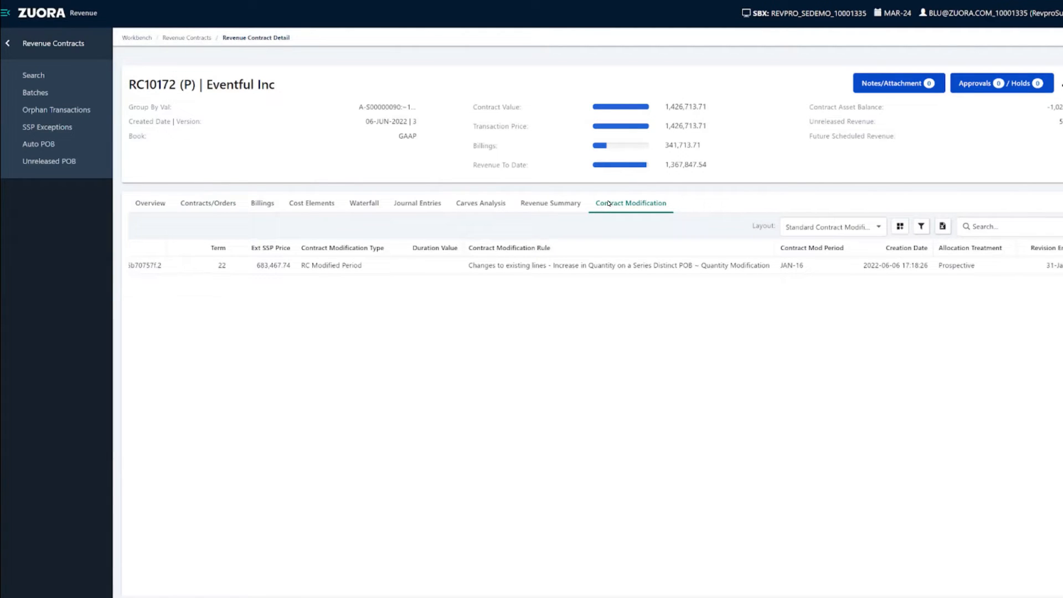
pyautogui.moveTo(718, 214)
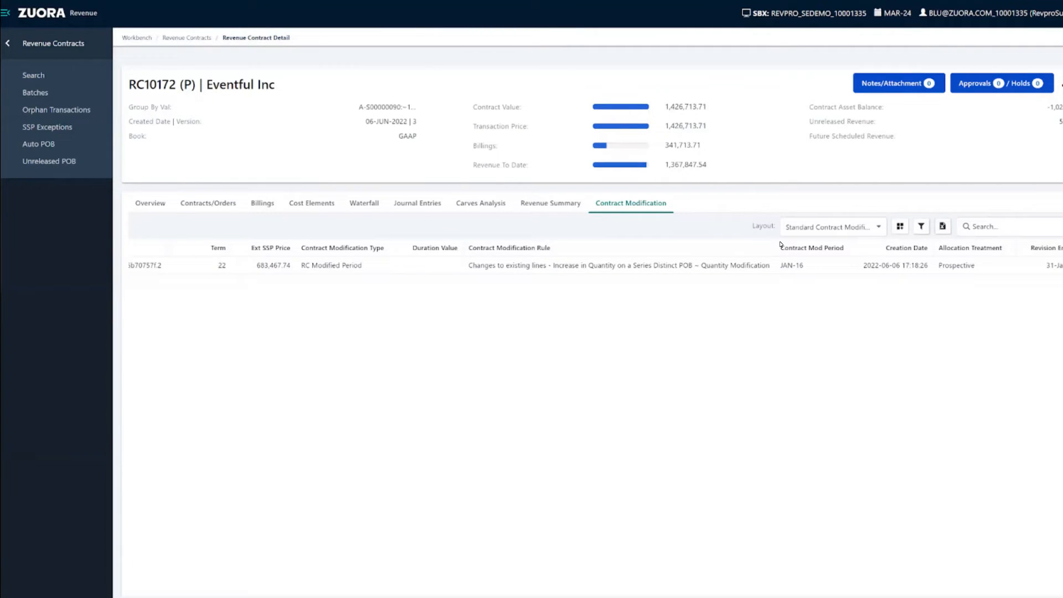
pyautogui.moveTo(183, 204)
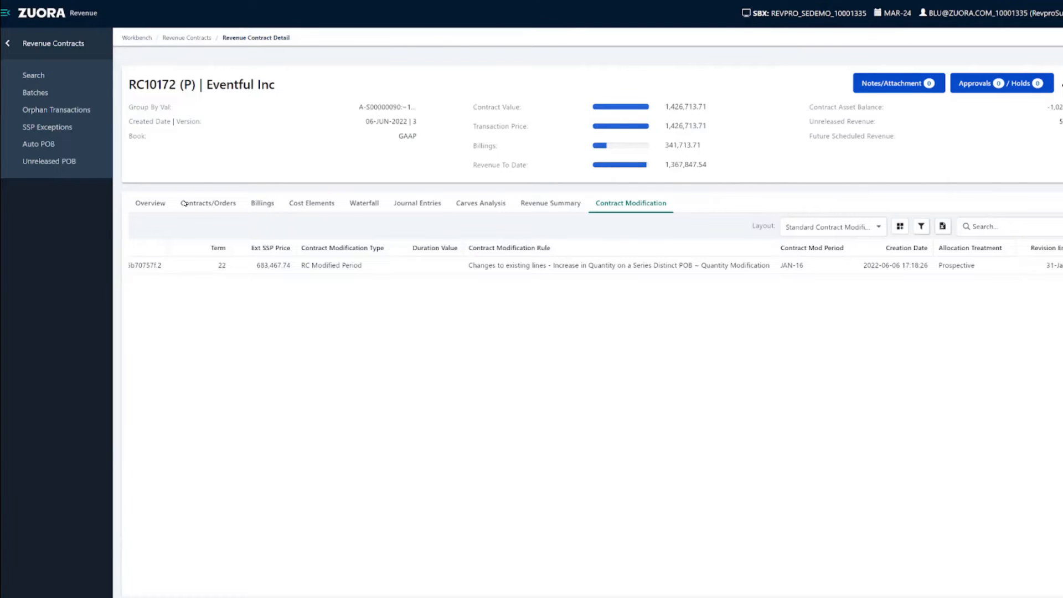
pyautogui.click(208, 202)
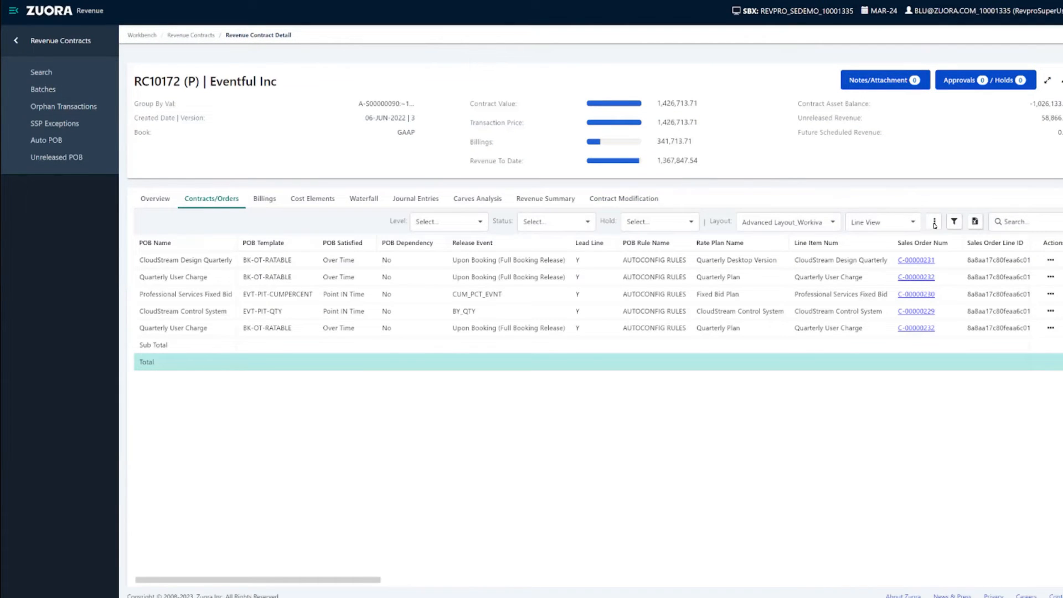
pyautogui.click(935, 222)
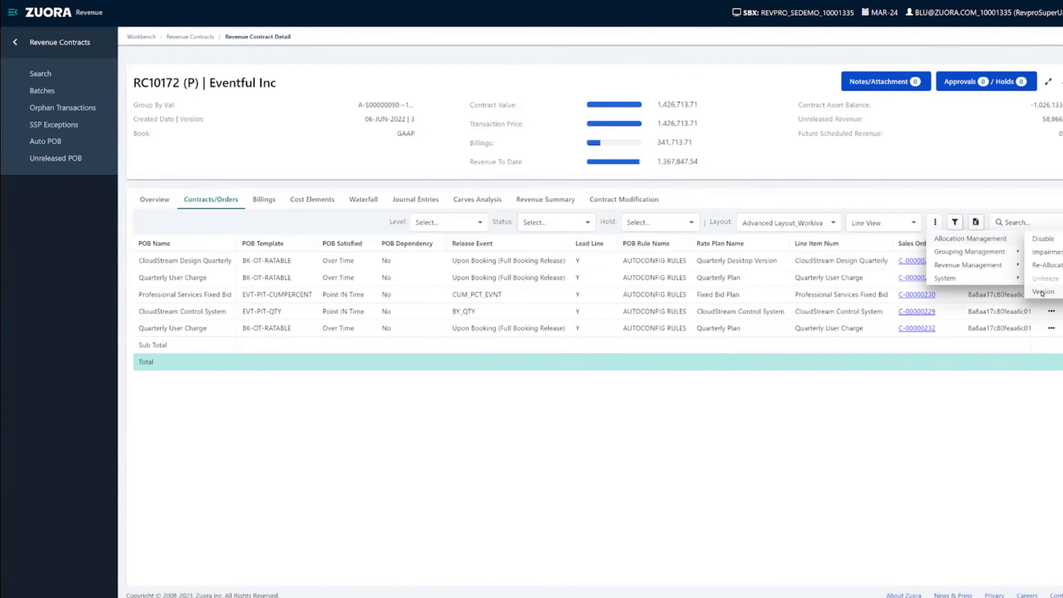
pyautogui.click(1044, 292)
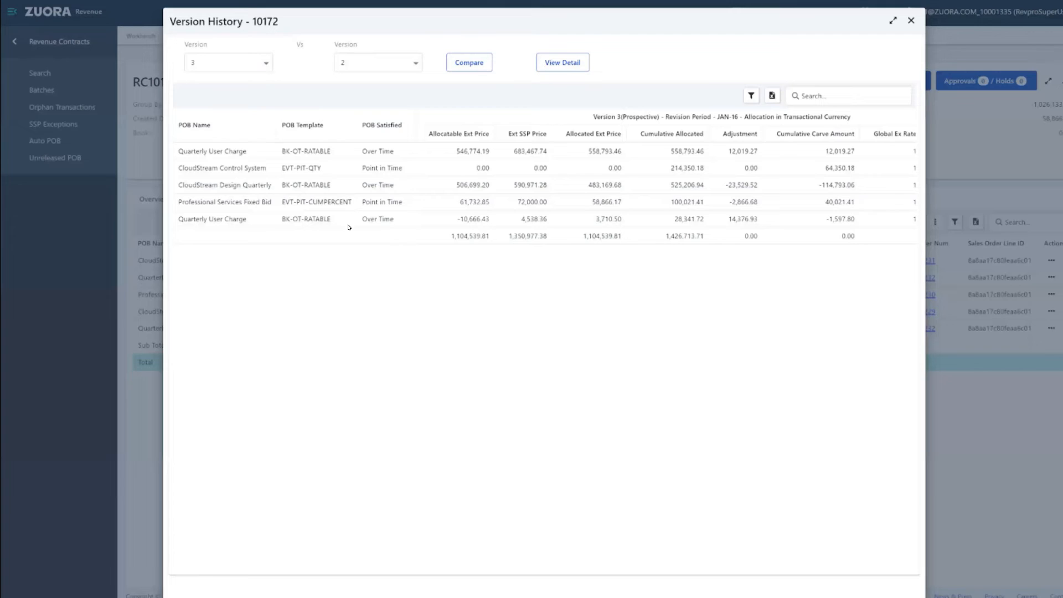
pyautogui.moveTo(360, 215)
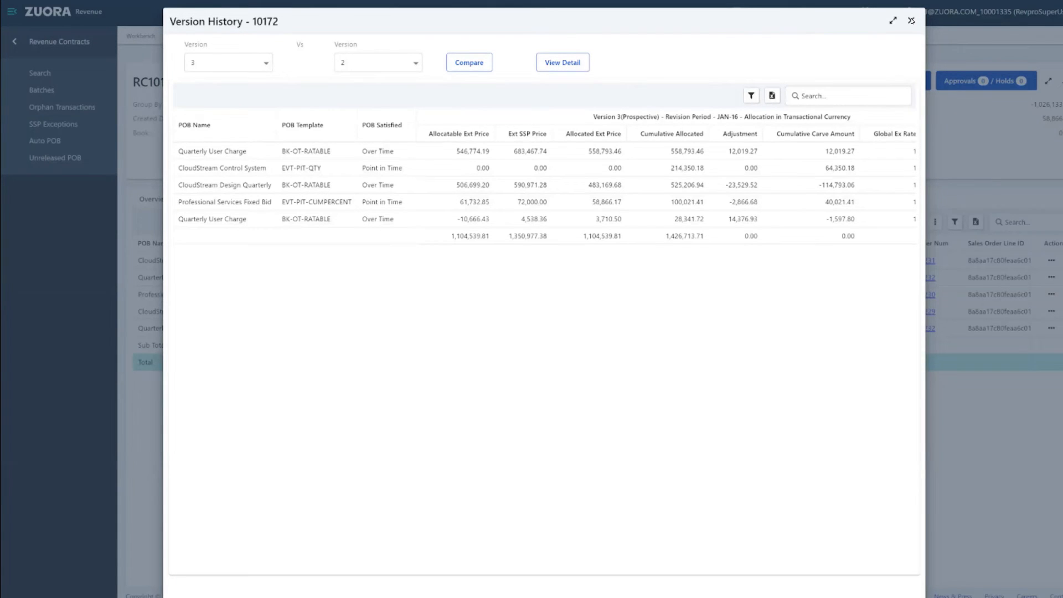
pyautogui.click(910, 20)
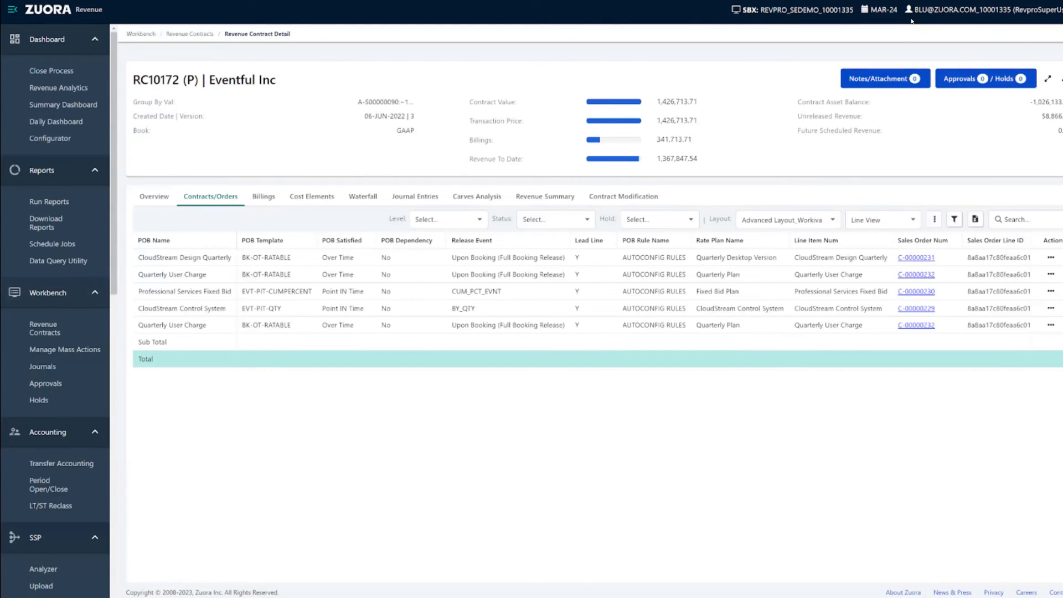
pyautogui.moveTo(64, 72)
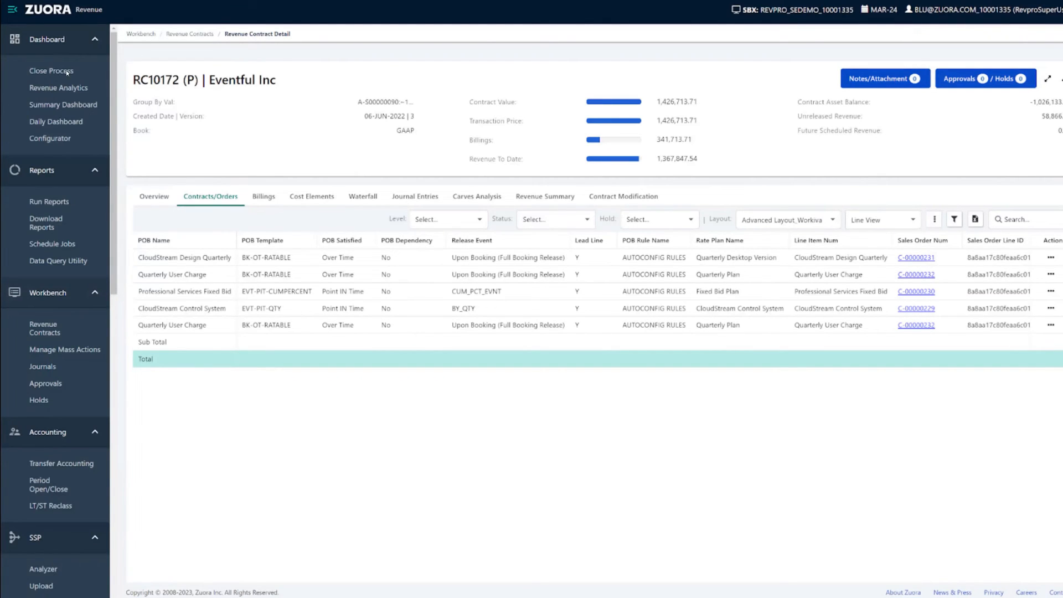
# - Show the Close Process Dashboard for the MAR-24 period from the sidebar
pyautogui.click(51, 71)
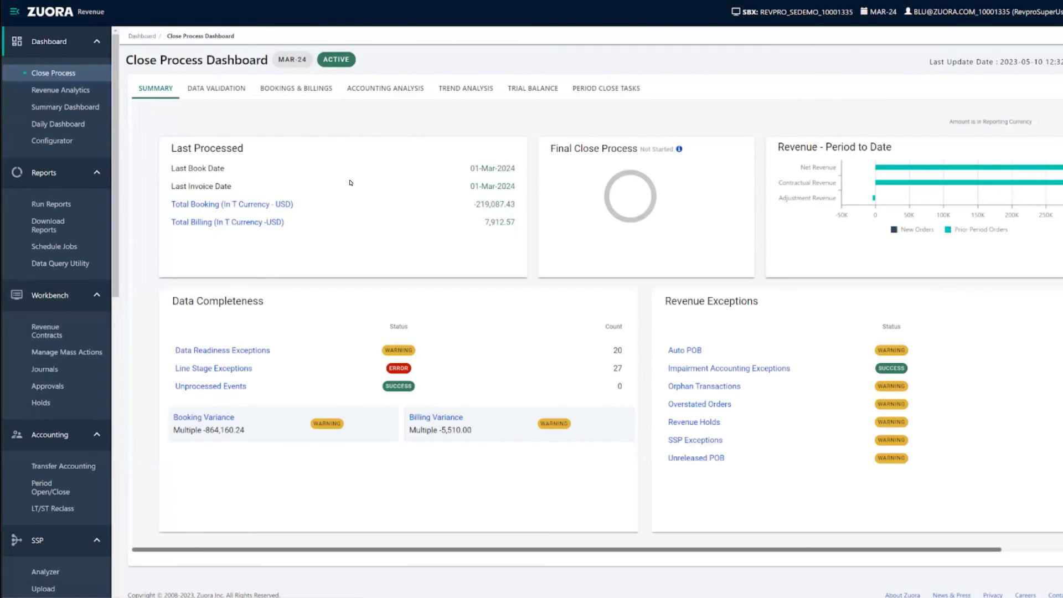
pyautogui.moveTo(372, 167)
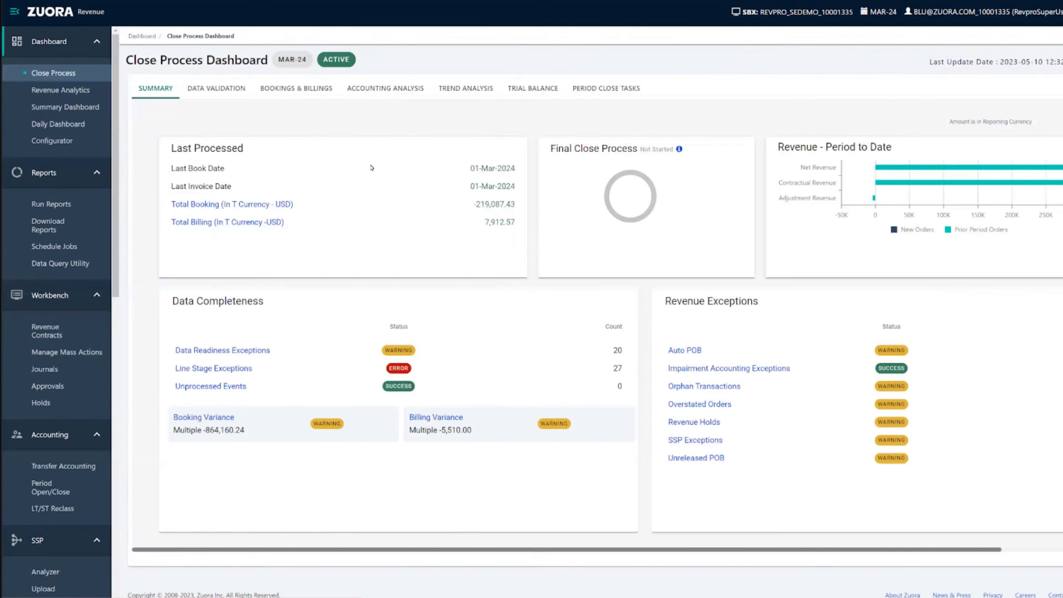
pyautogui.moveTo(376, 163)
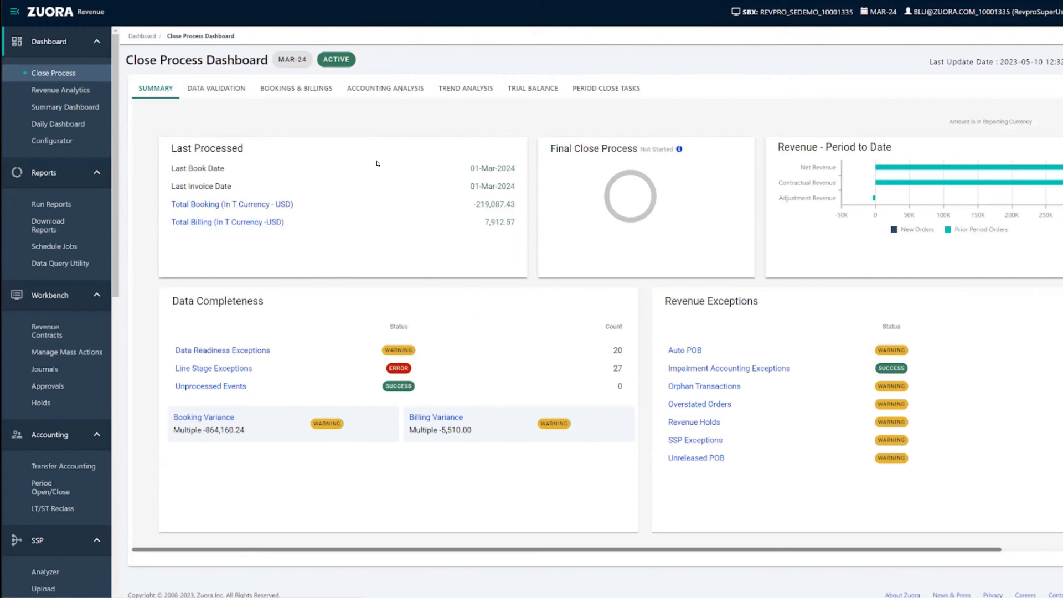
pyautogui.moveTo(461, 90)
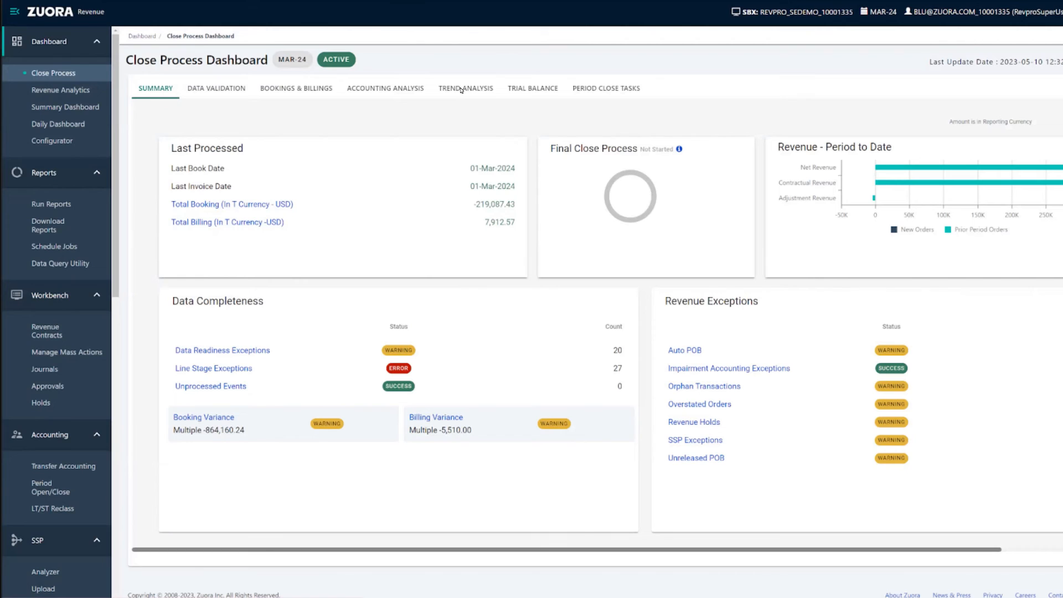
# - Switch the dashboard to Trend Analysis comparing planned versus actual revenue
pyautogui.click(466, 89)
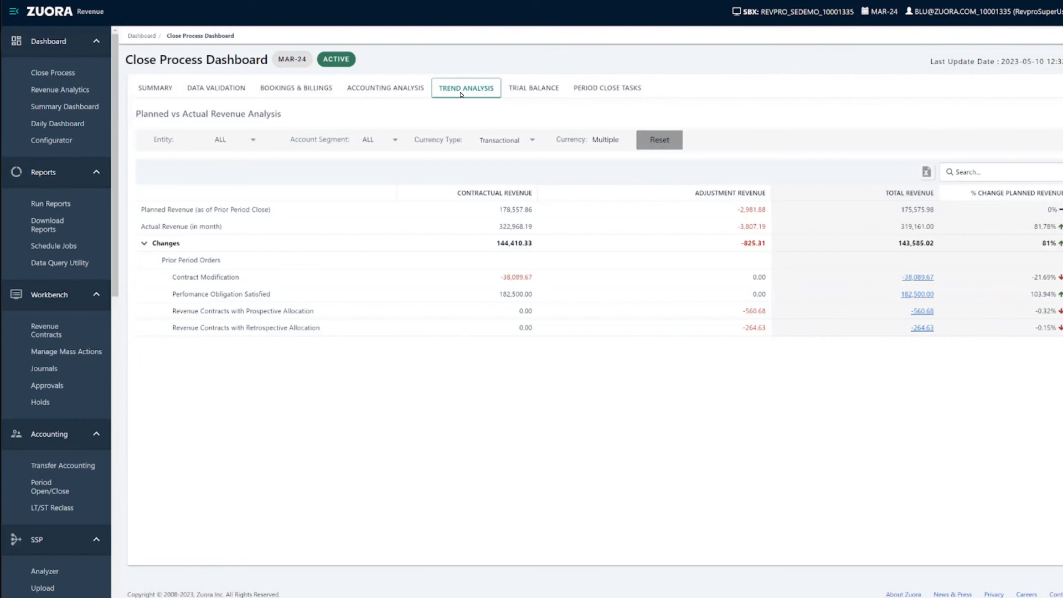
pyautogui.moveTo(461, 94)
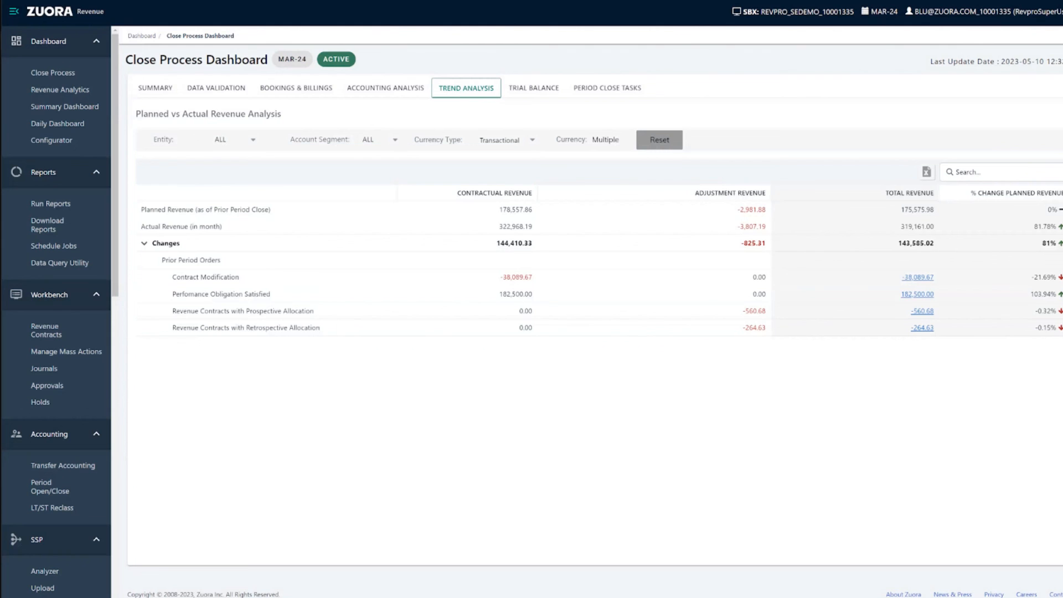